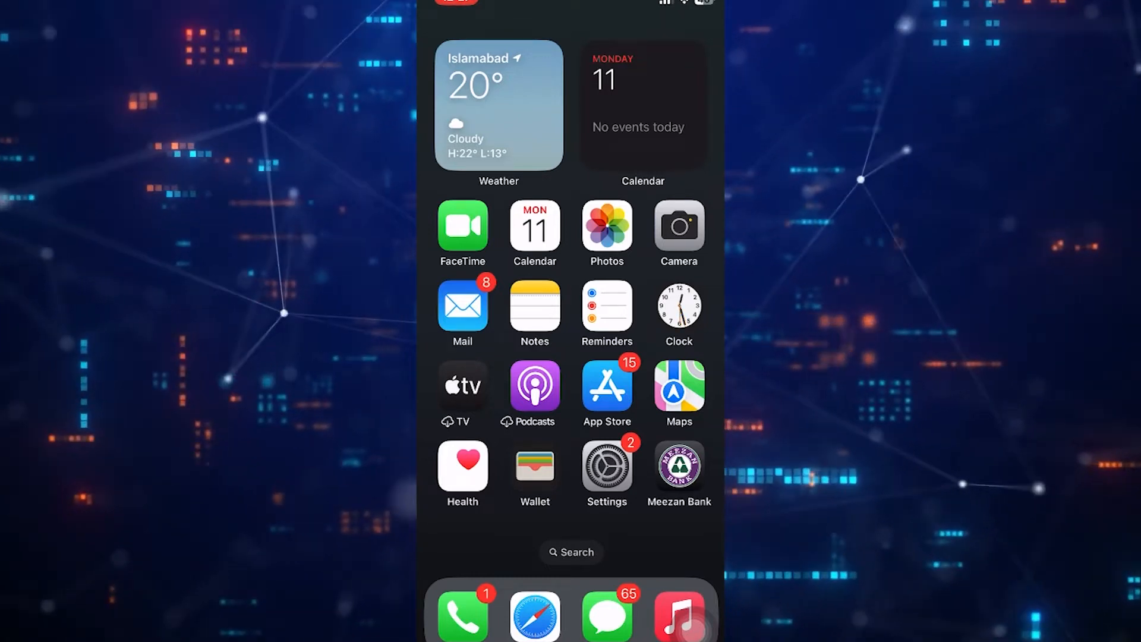
Step: Launch the App Store, dismiss the AssistiveTouch menu, and go to Search
{"action": "left_click", "coordinate": [607, 385]}
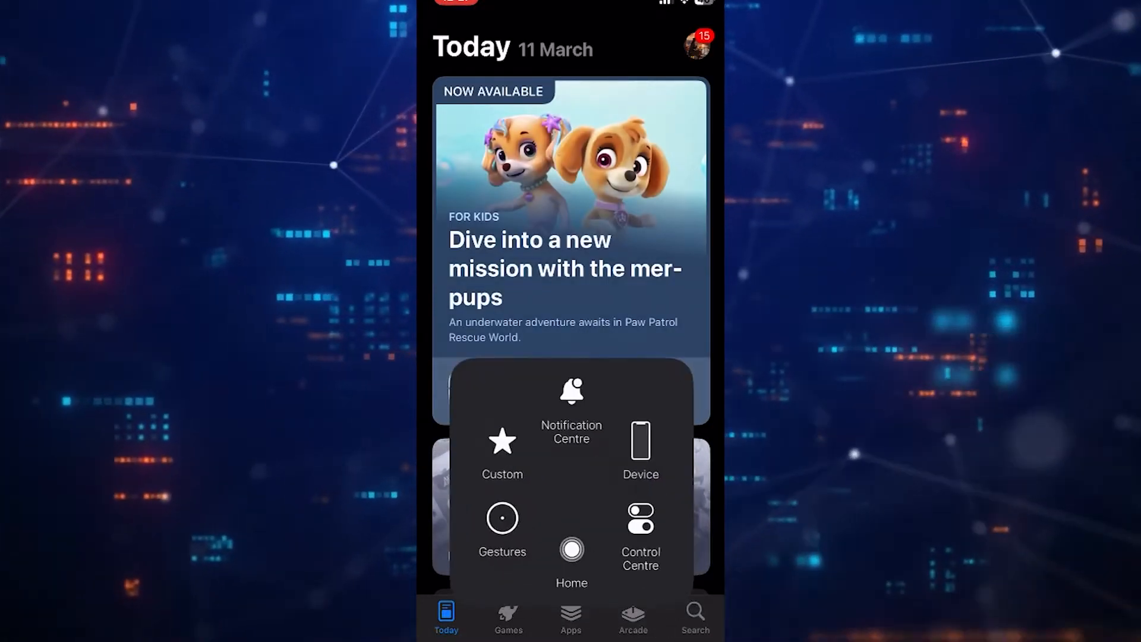
{"action": "left_click", "coordinate": [571, 554]}
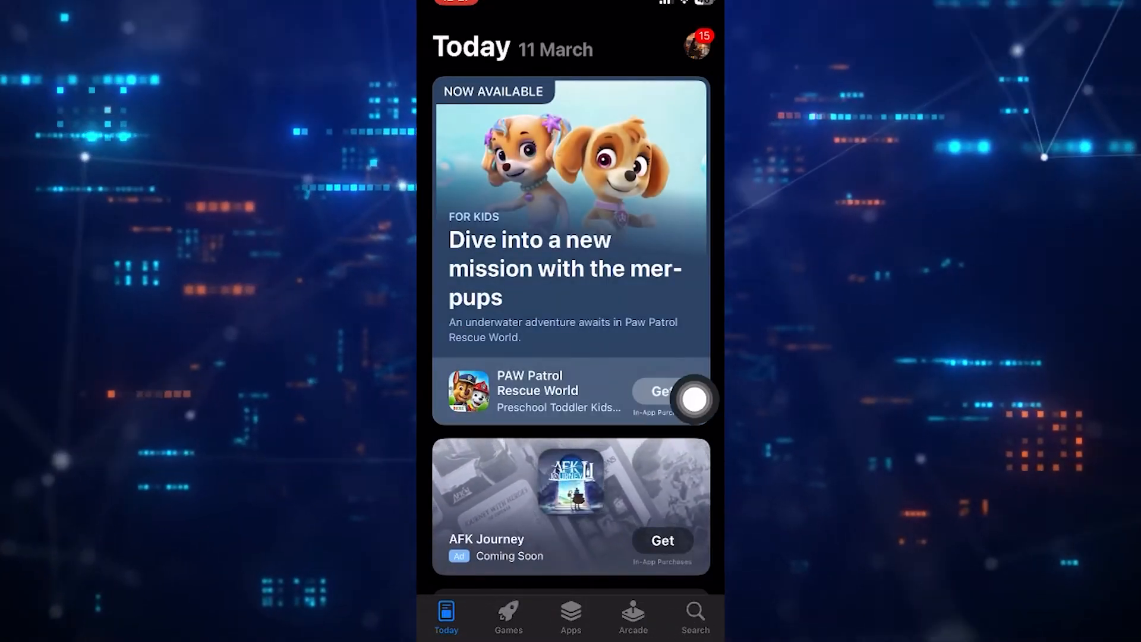
{"action": "left_click", "coordinate": [695, 627]}
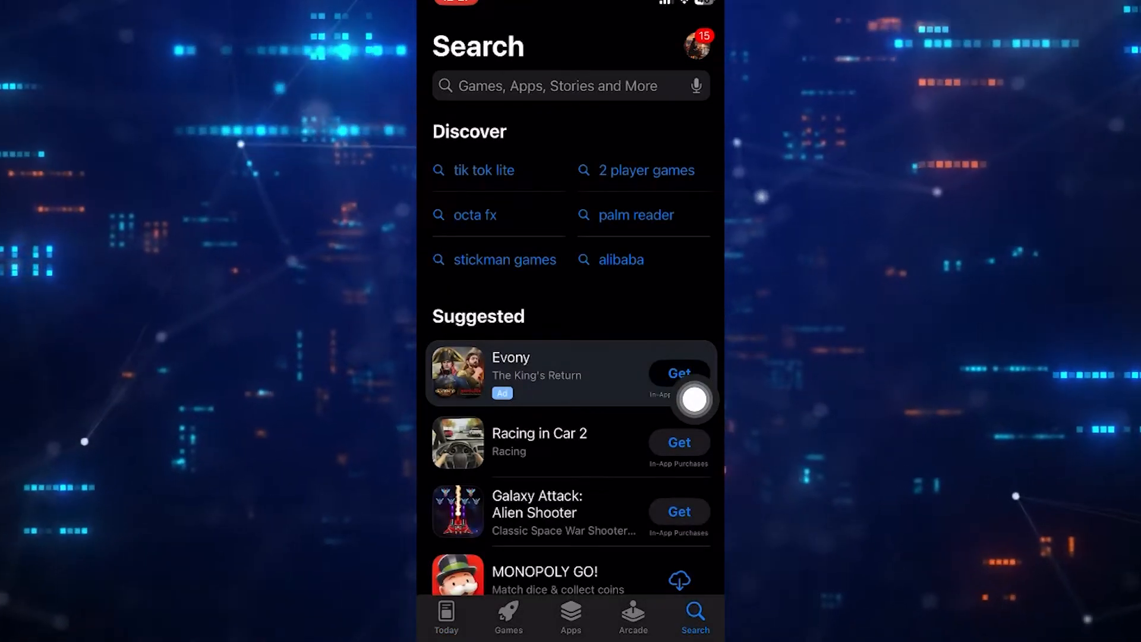
Step: Search the App Store for 'whatsapp'
{"action": "left_click", "coordinate": [553, 87]}
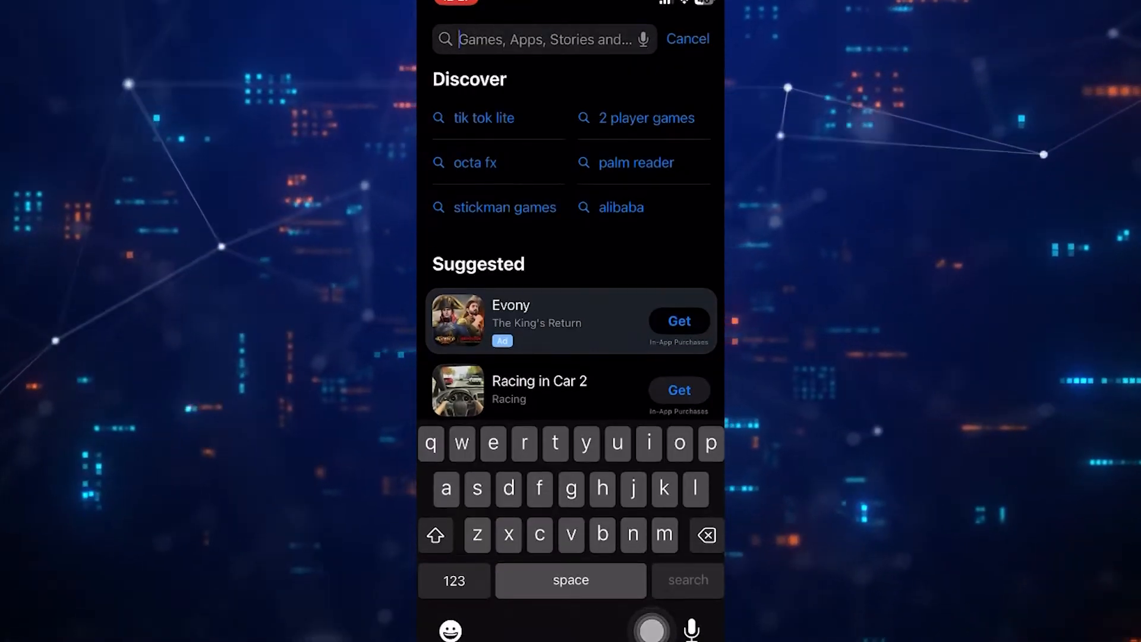
{"action": "type", "text": "whatsapp"}
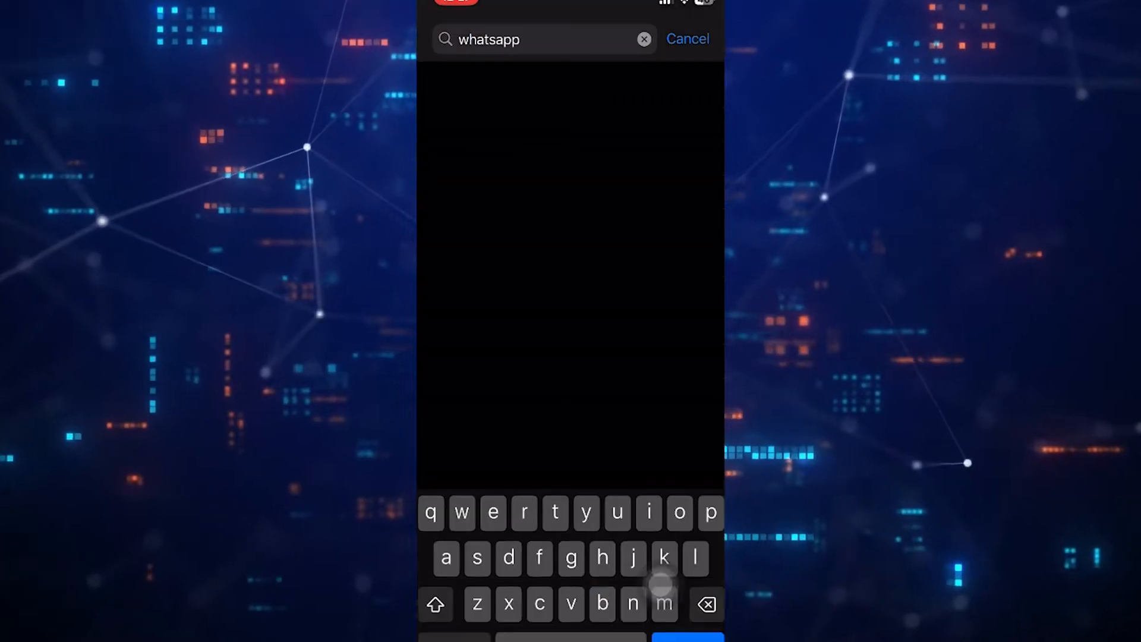
{"action": "key", "text": "Enter"}
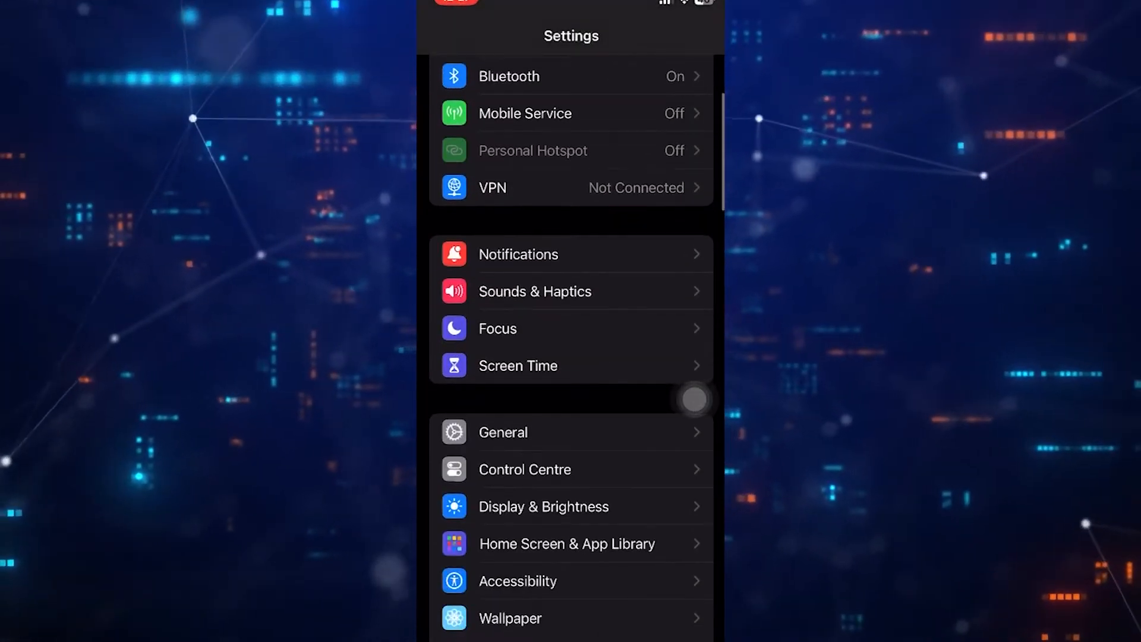
Step: Open General > iPhone Storage, showing 44.25 GB of 64 GB used
{"action": "scroll", "scroll_direction": "down", "scroll_amount": 3}
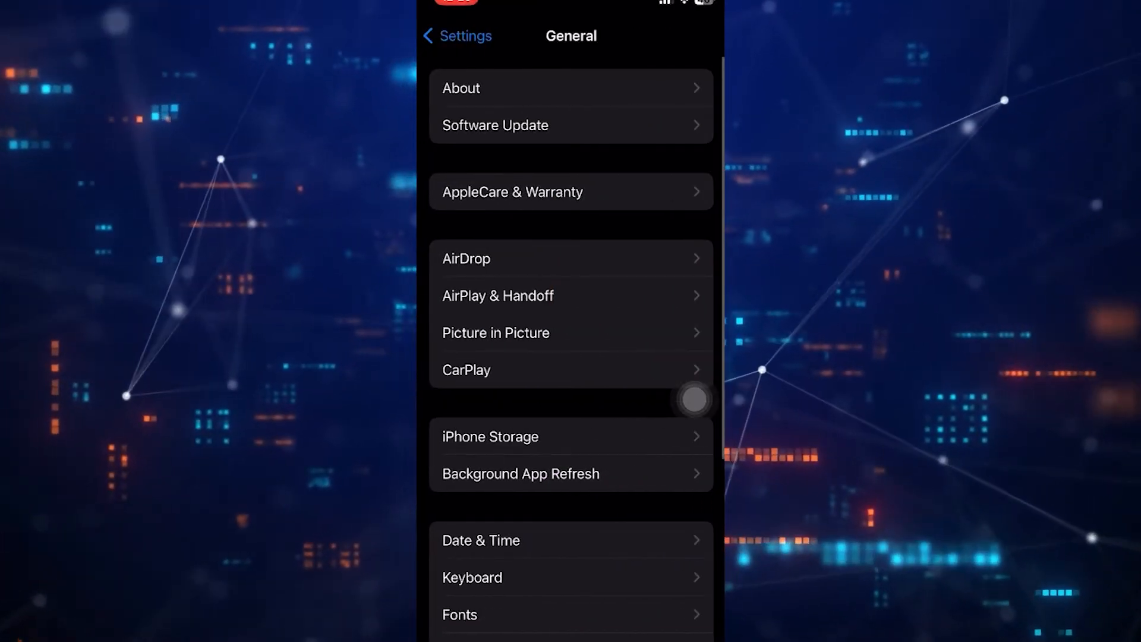
{"action": "left_click", "coordinate": [490, 436]}
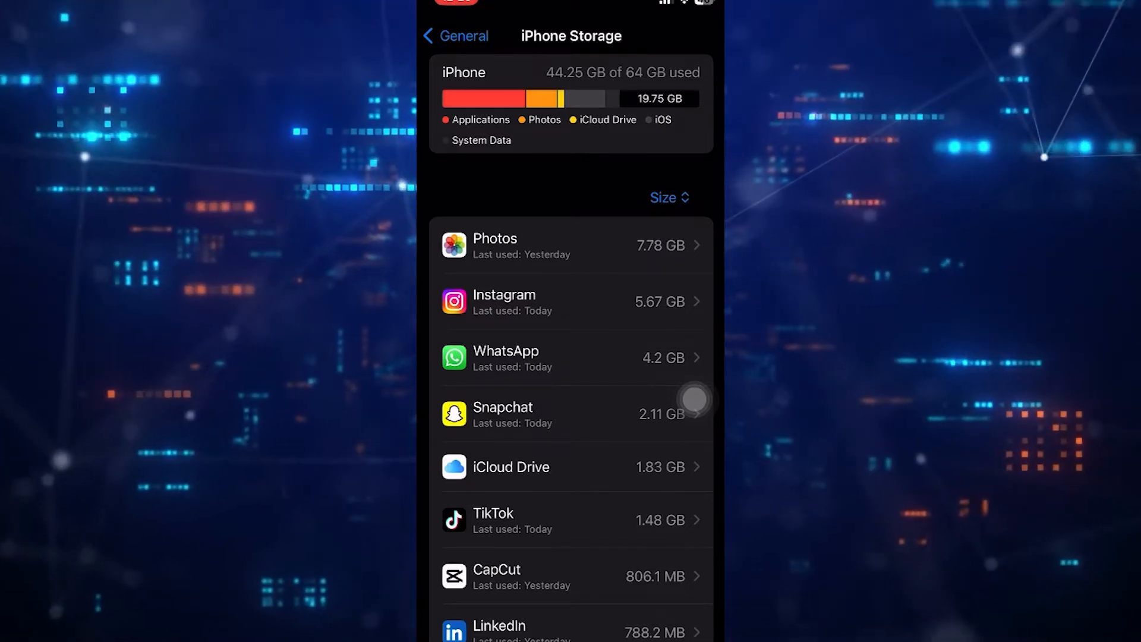
Step: Offload the 4.2 GB WhatsApp app and confirm in the sheet
{"action": "scroll", "scroll_direction": "down", "scroll_amount": 3}
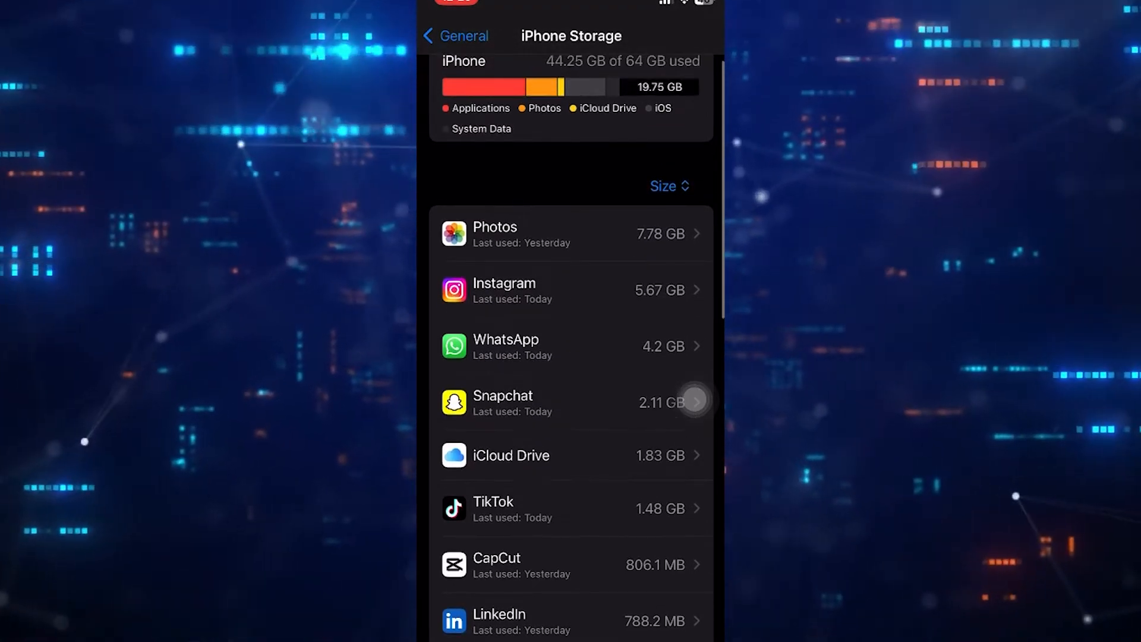
{"action": "left_click", "coordinate": [506, 346]}
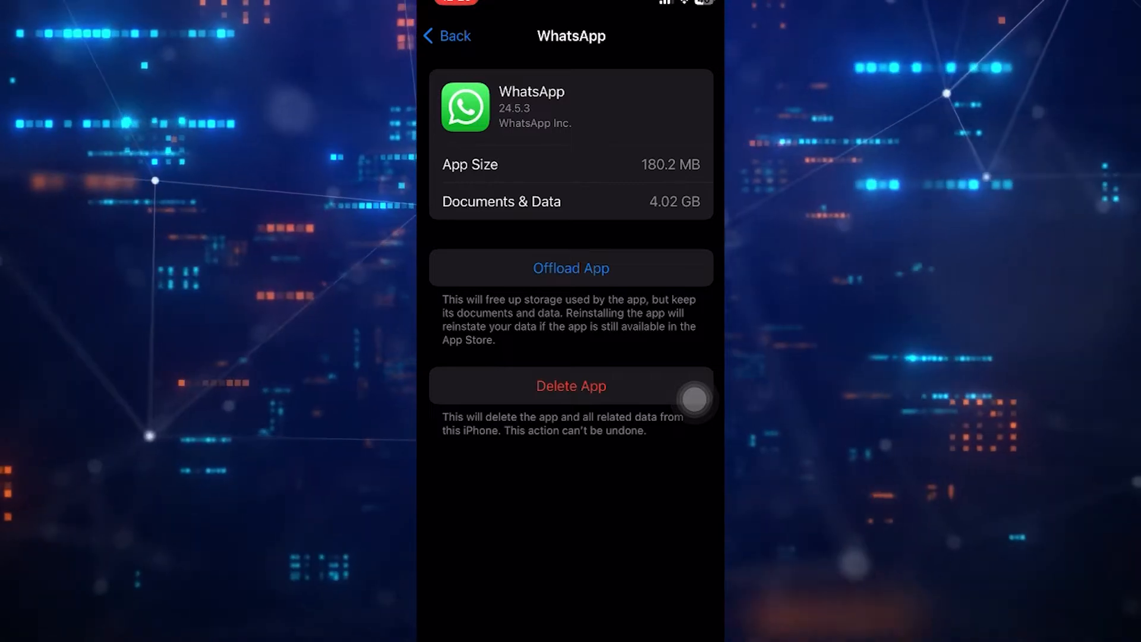
{"action": "left_click", "coordinate": [571, 268]}
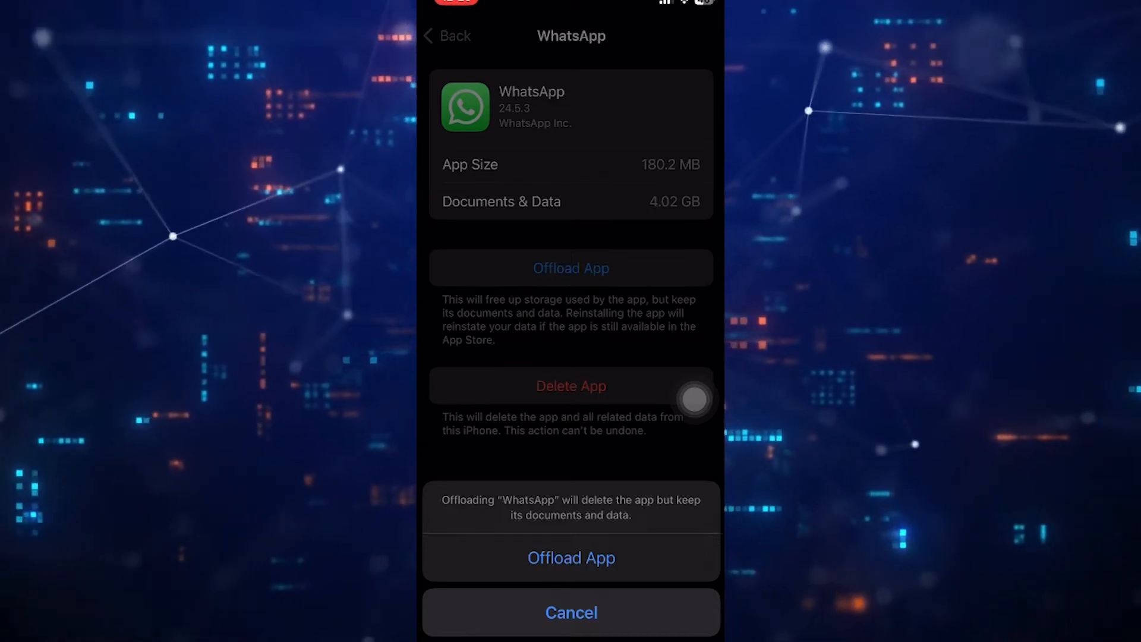
{"action": "left_click", "coordinate": [571, 612]}
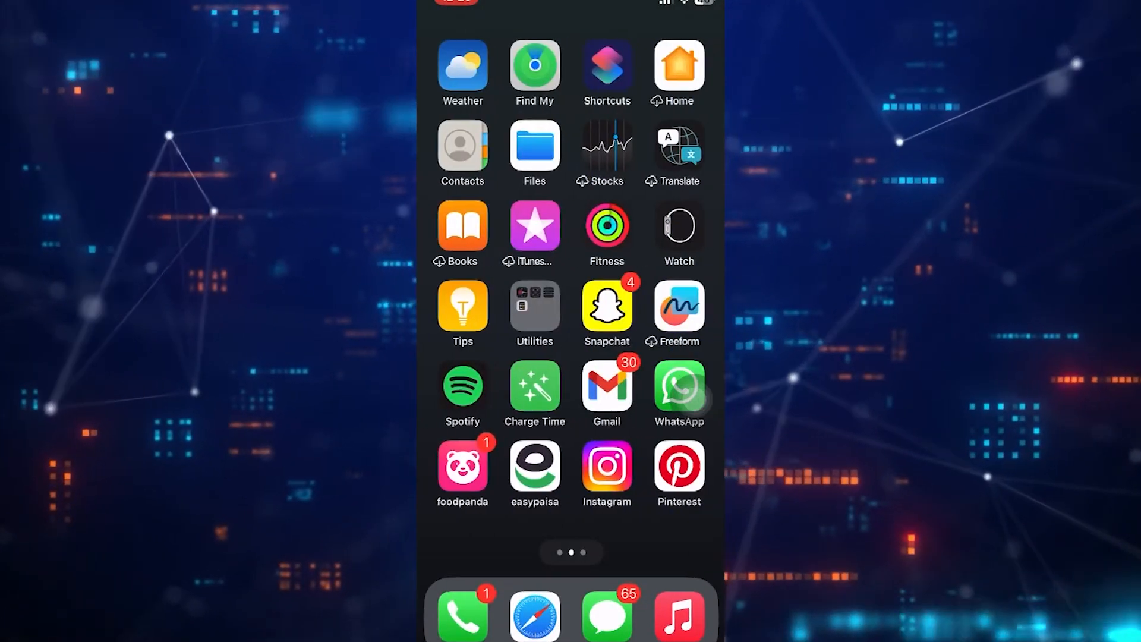
Step: Launch WhatsApp, visit Chats settings, then open the self-chat's sticker panel
{"action": "left_click", "coordinate": [679, 388]}
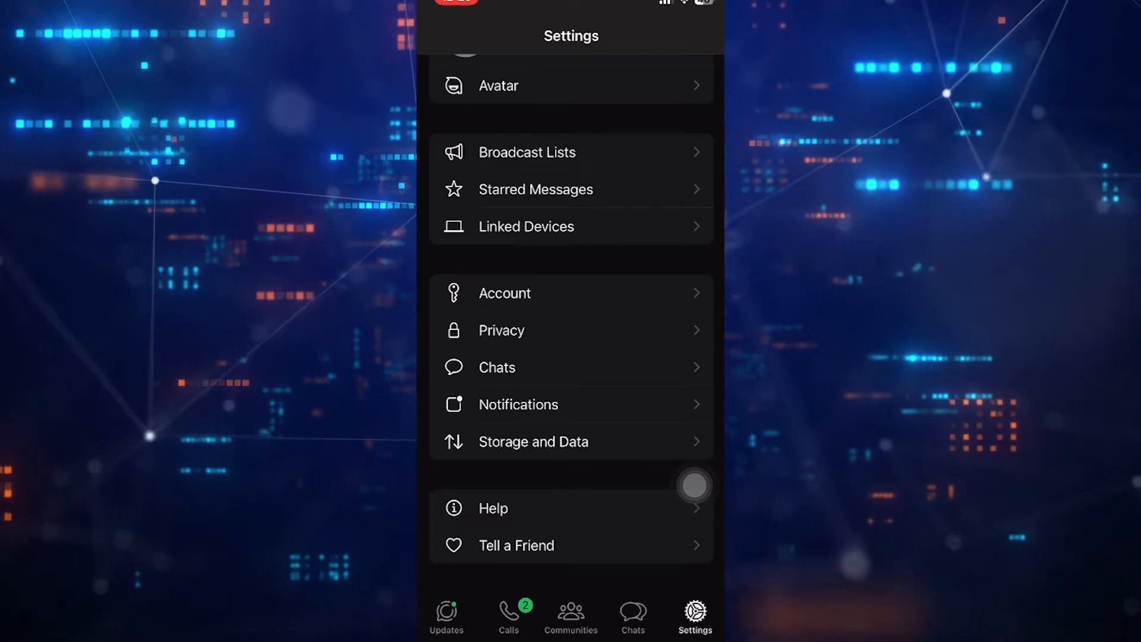
{"action": "left_click", "coordinate": [496, 367]}
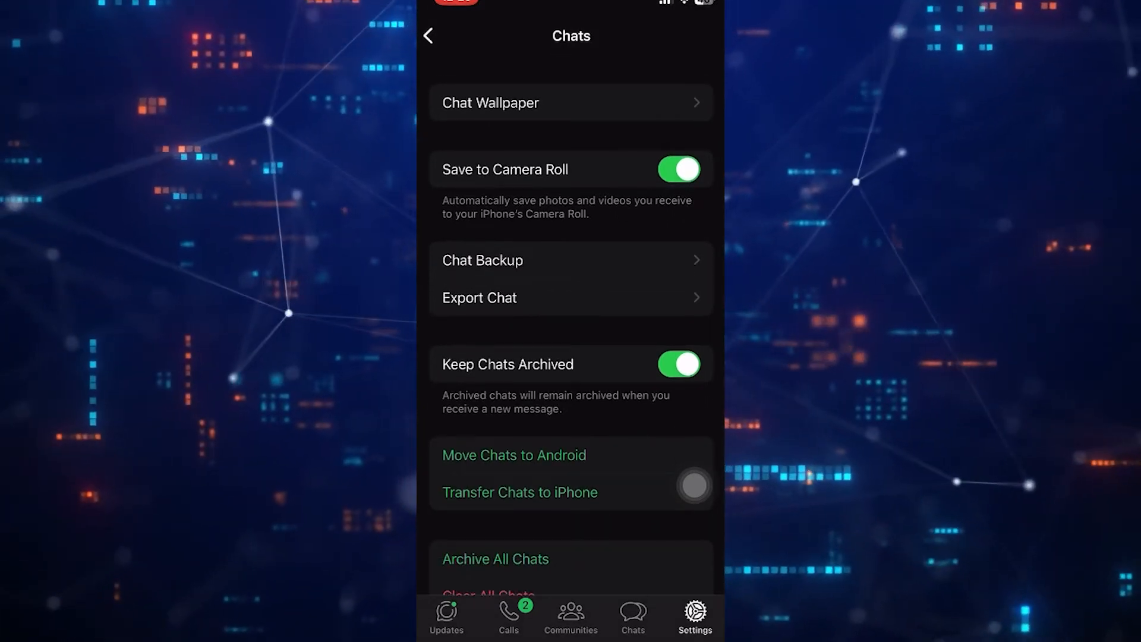
{"action": "left_click", "coordinate": [429, 36]}
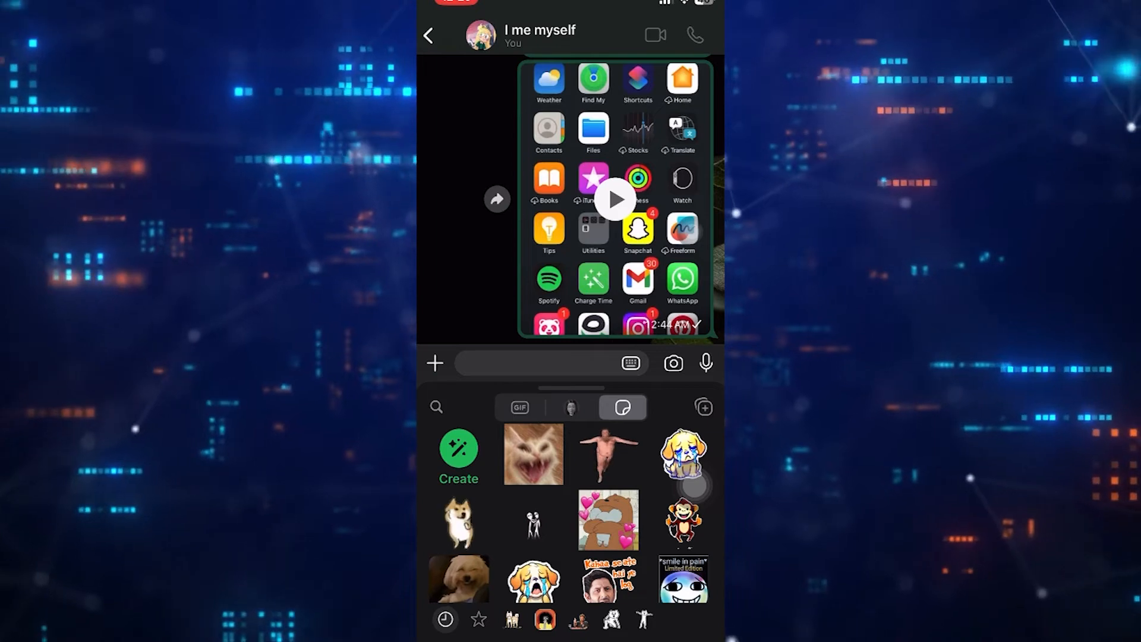
Step: Pick the Ramadan Mubarak GIF from the GIF tab and send it
{"action": "left_click", "coordinate": [519, 407]}
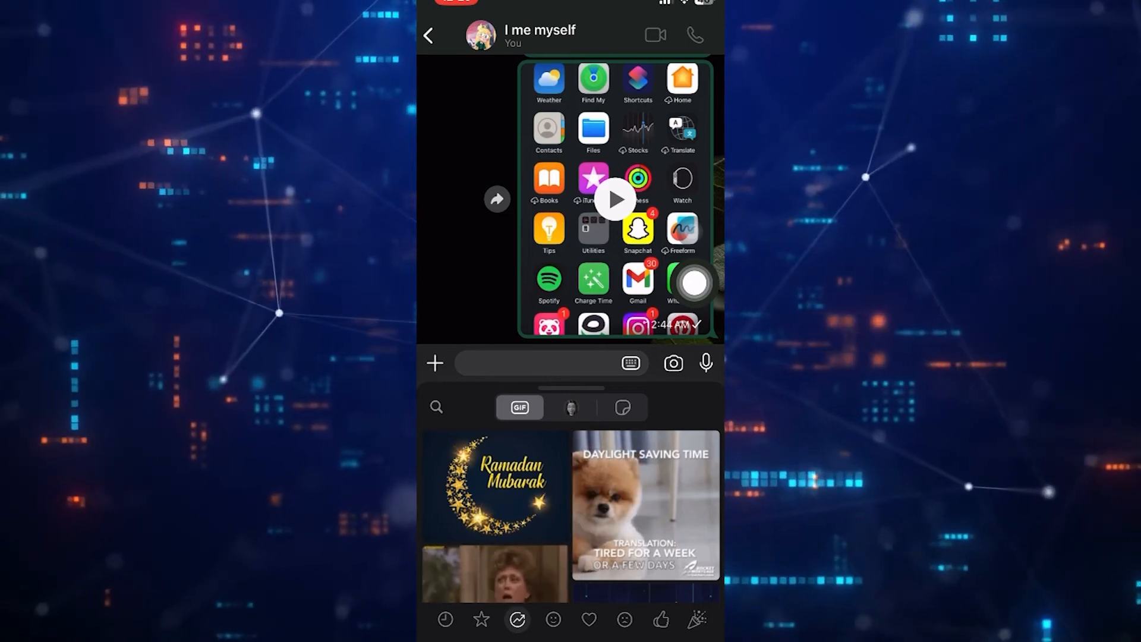
{"action": "left_click", "coordinate": [495, 486]}
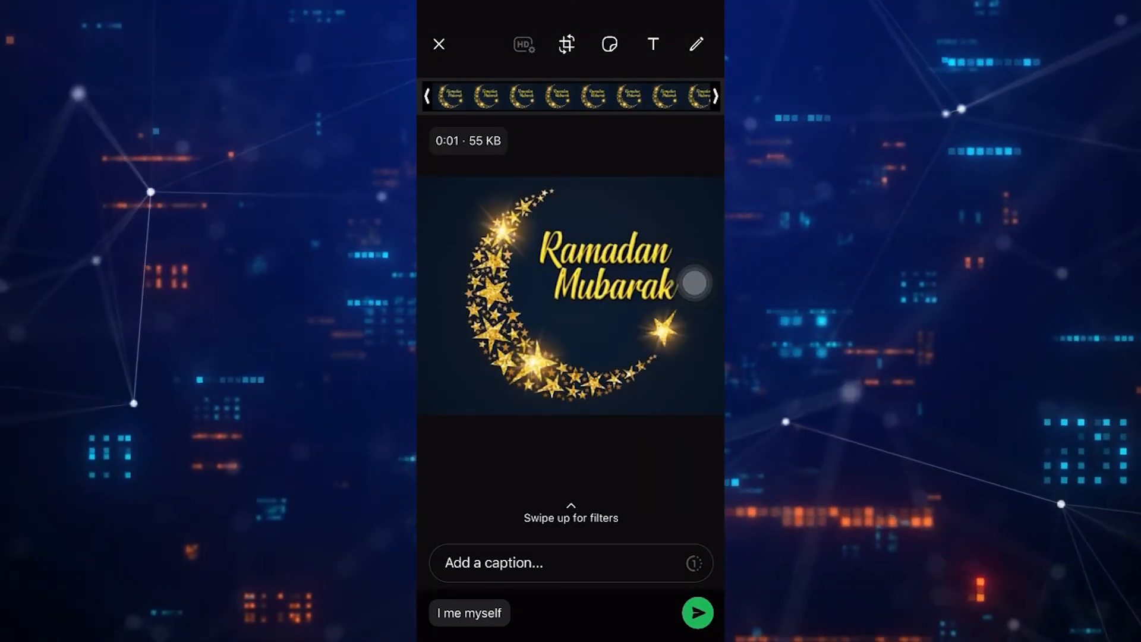
{"action": "left_click", "coordinate": [696, 612]}
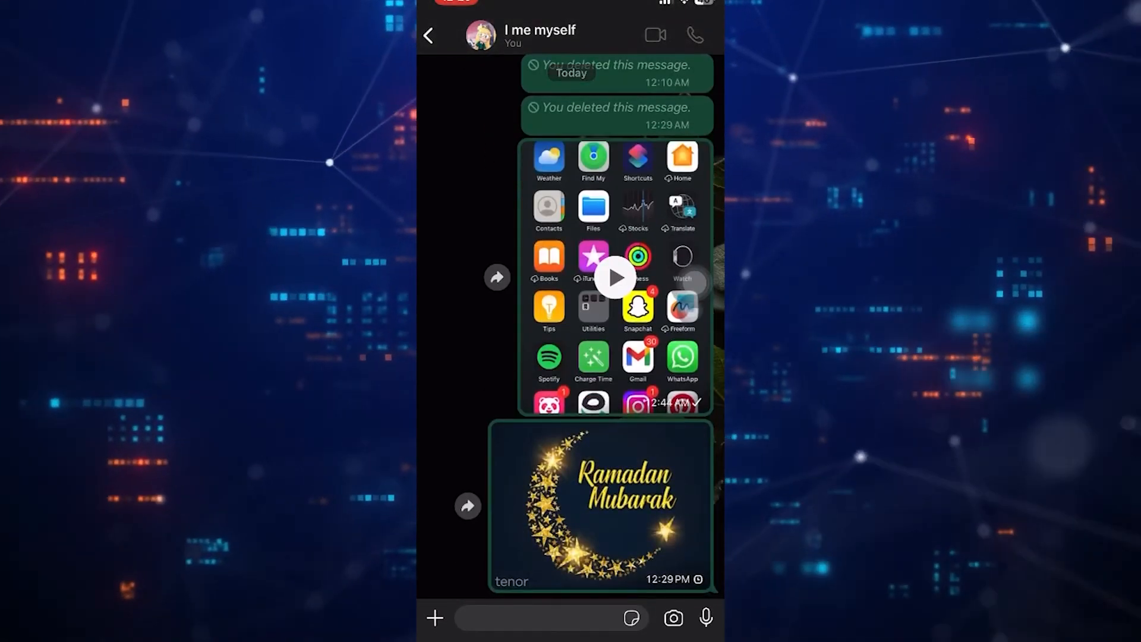